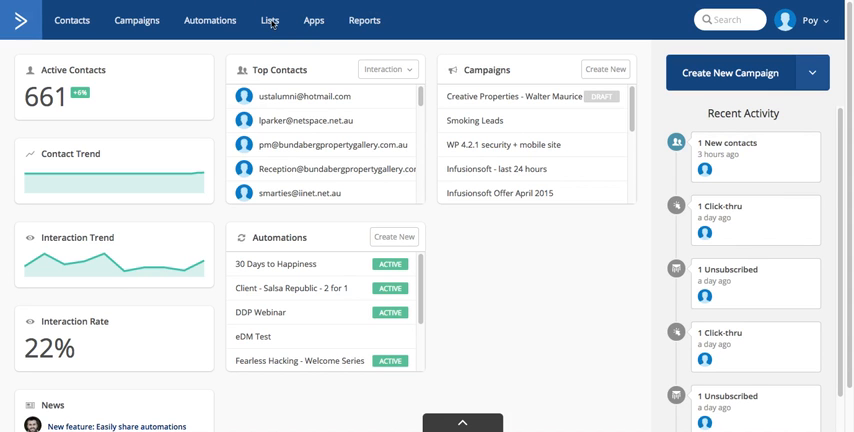
pyautogui.moveTo(270, 22)
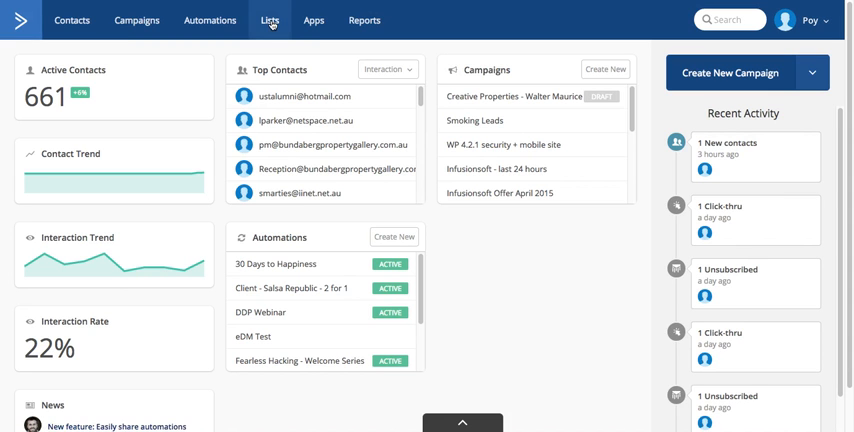
pyautogui.click(268, 20)
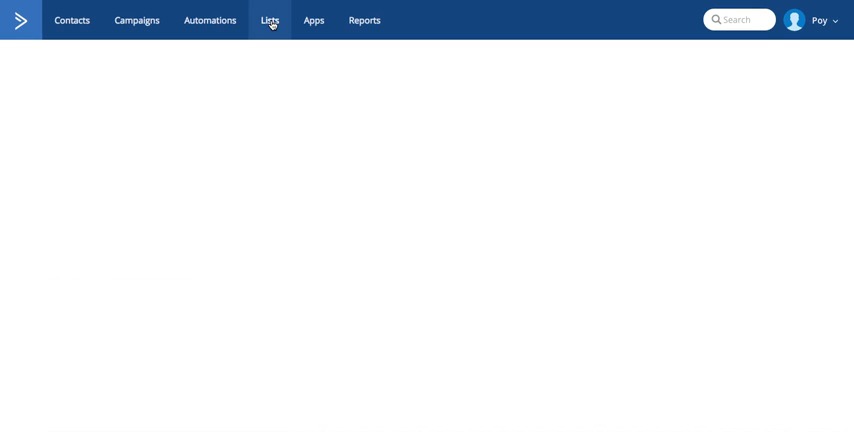
pyautogui.click(262, 20)
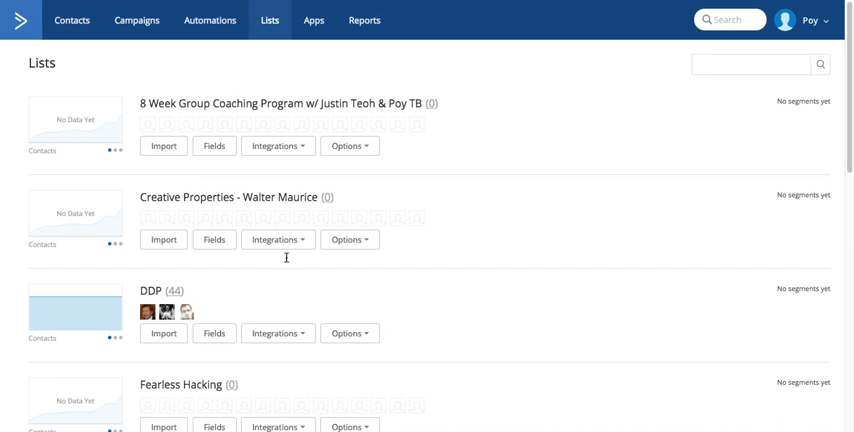
pyautogui.scroll(-3)
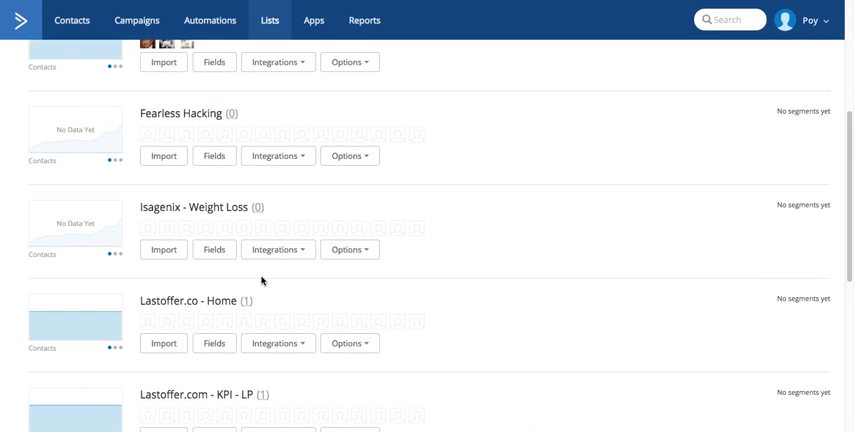
pyautogui.scroll(3)
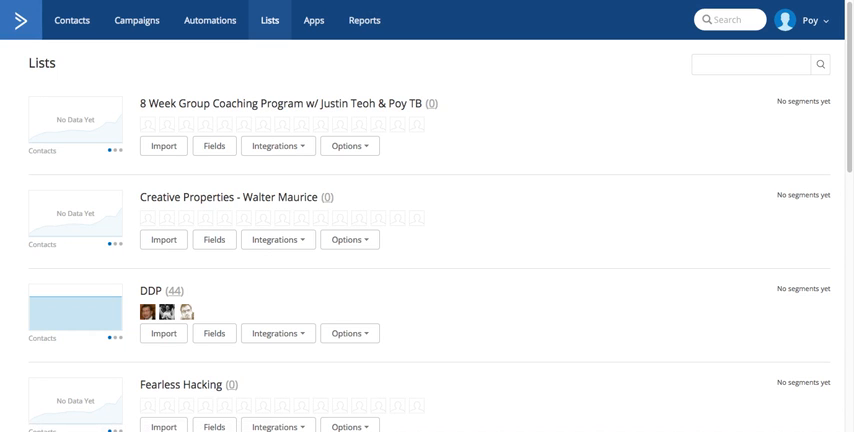
pyautogui.moveTo(309, 188)
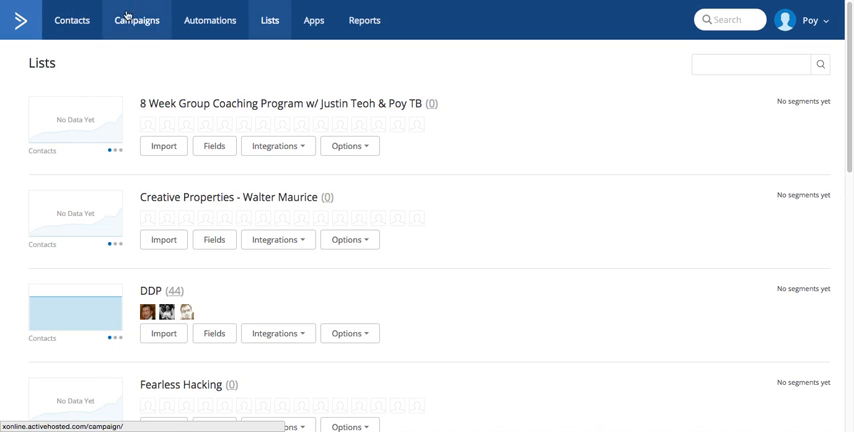
# Review the Campaigns page, then open the Apps page listing subscription forms like DDP - Clickfunnel
pyautogui.click(208, 20)
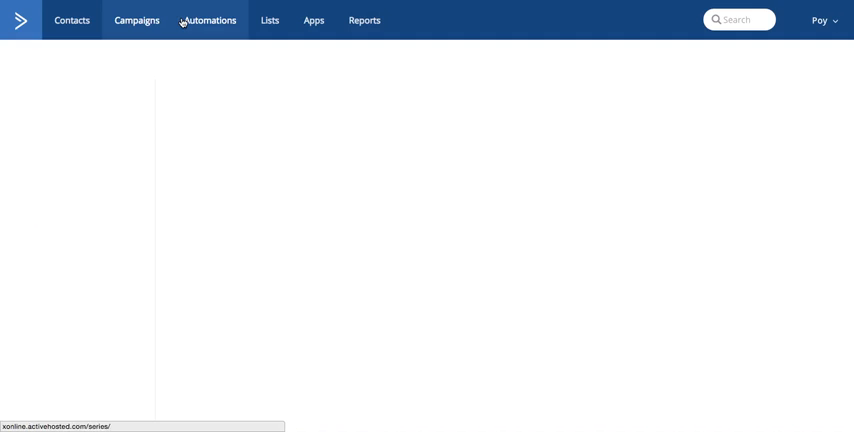
pyautogui.click(135, 20)
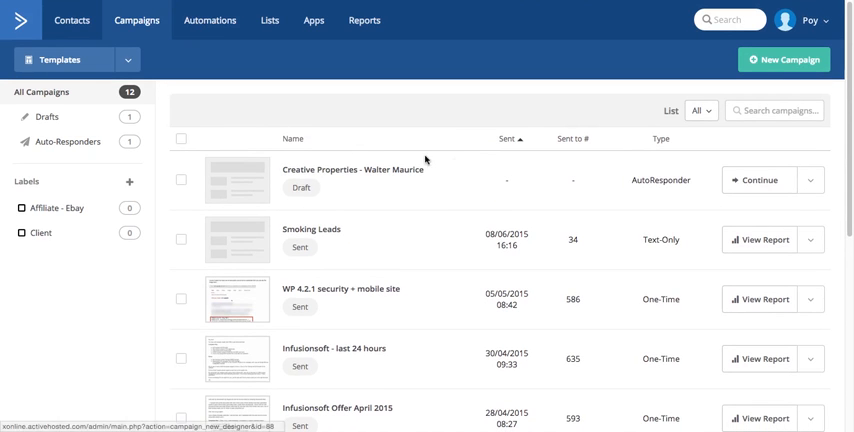
pyautogui.click(211, 20)
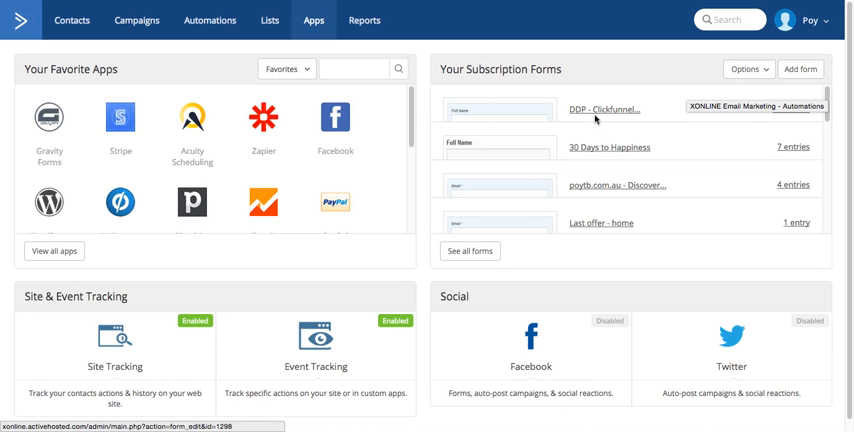
# Open the DDP - Clickfunnel form and view its opt-in confirmation email settings
pyautogui.click(600, 108)
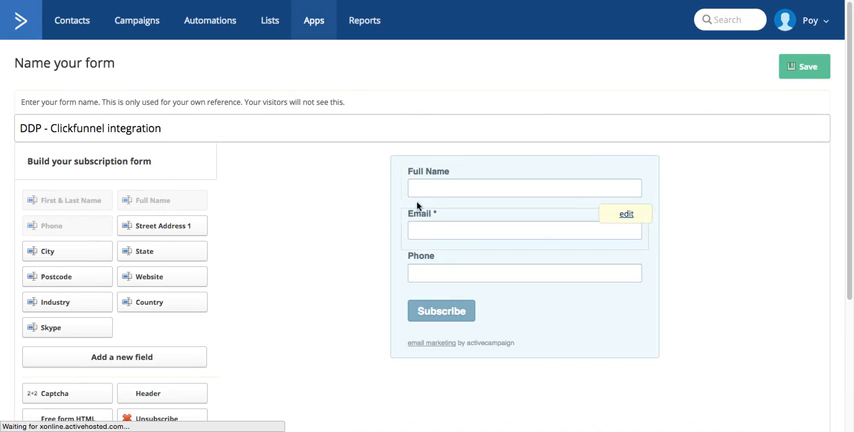
pyautogui.scroll(-3)
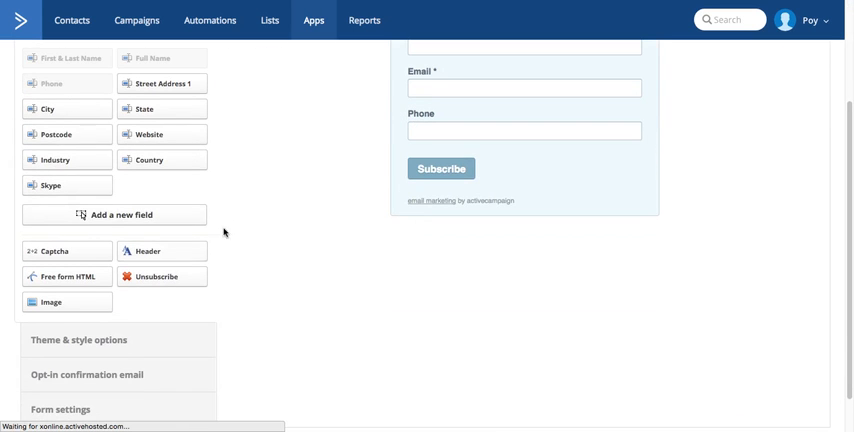
pyautogui.scroll(-3)
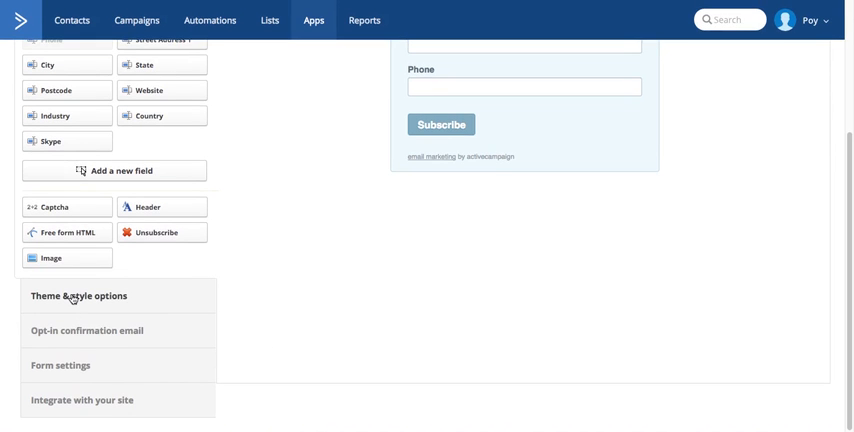
pyautogui.click(80, 331)
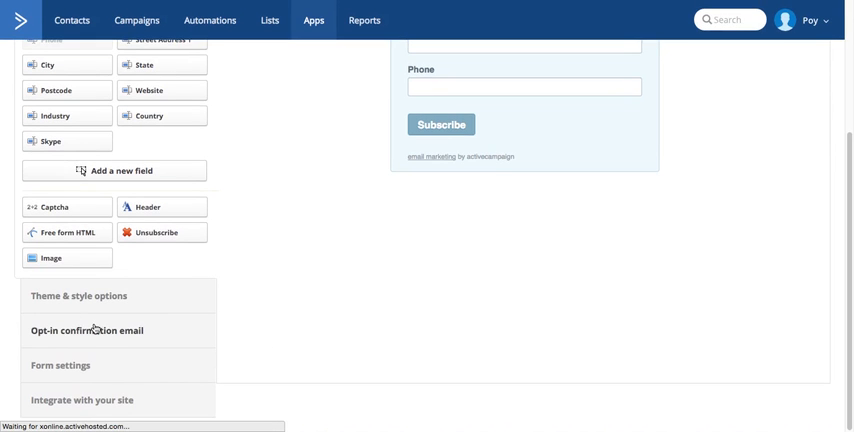
pyautogui.click(84, 331)
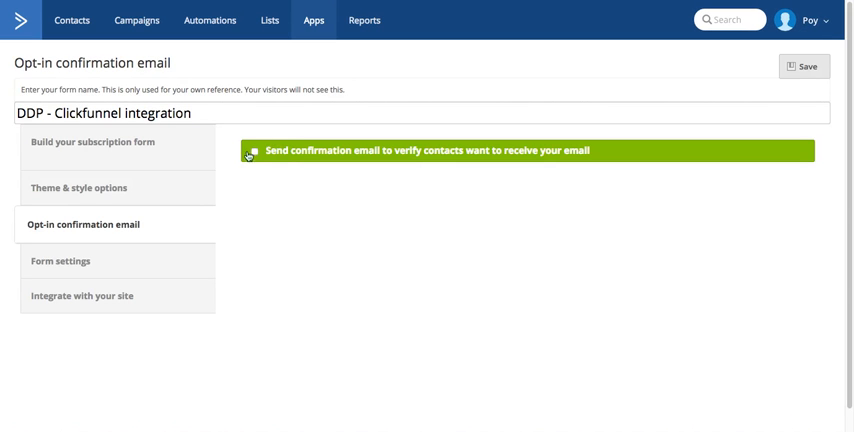
# Check the Subscription completed redirect URL, then go to the Automations list
pyautogui.click(63, 261)
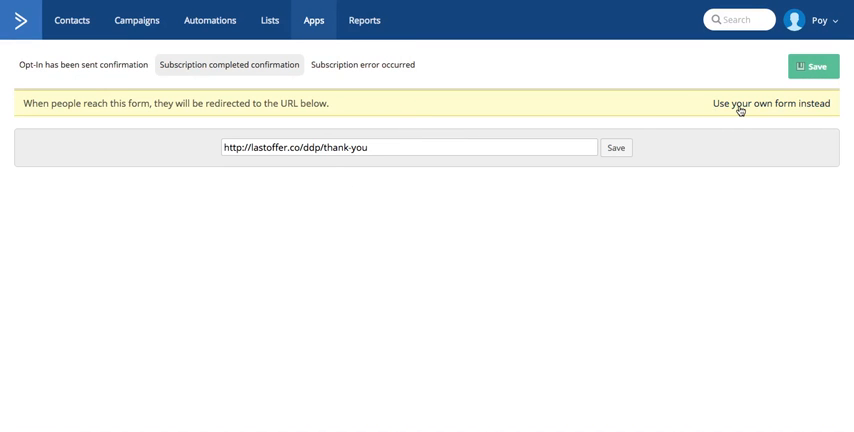
pyautogui.click(772, 103)
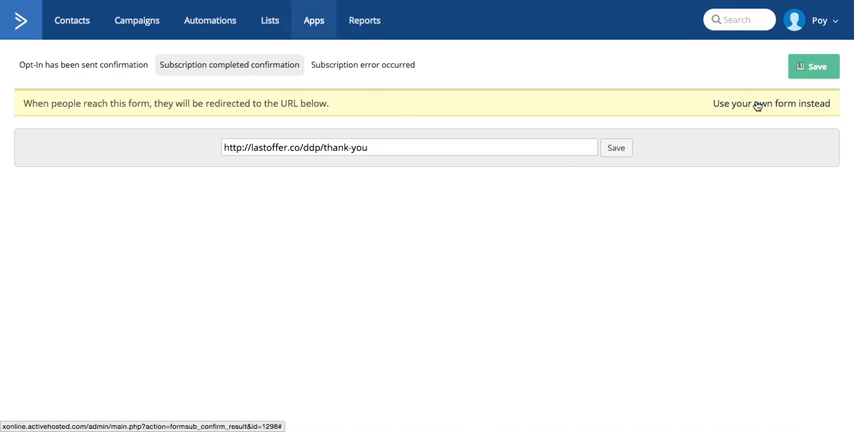
pyautogui.moveTo(773, 103)
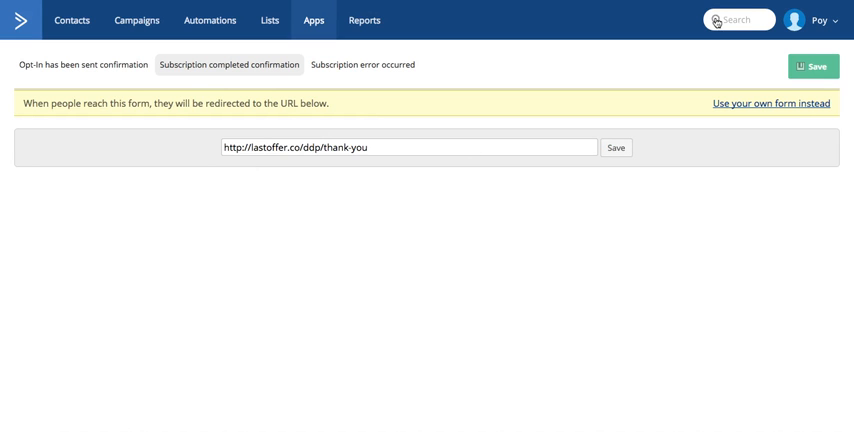
pyautogui.click(210, 20)
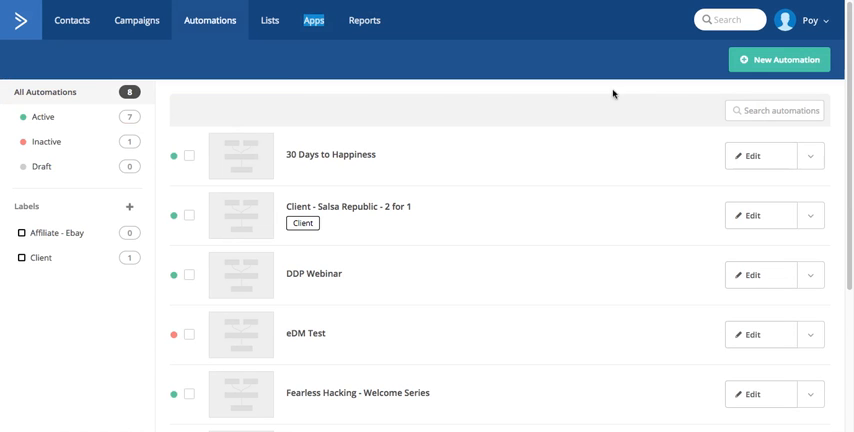
# Create a new automation named 'Client - Walter - Property Coach'
pyautogui.click(779, 59)
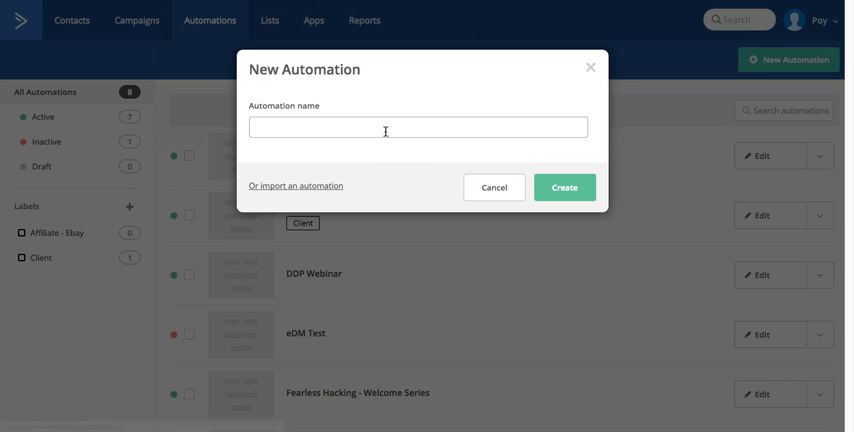
pyautogui.write('Clicn')
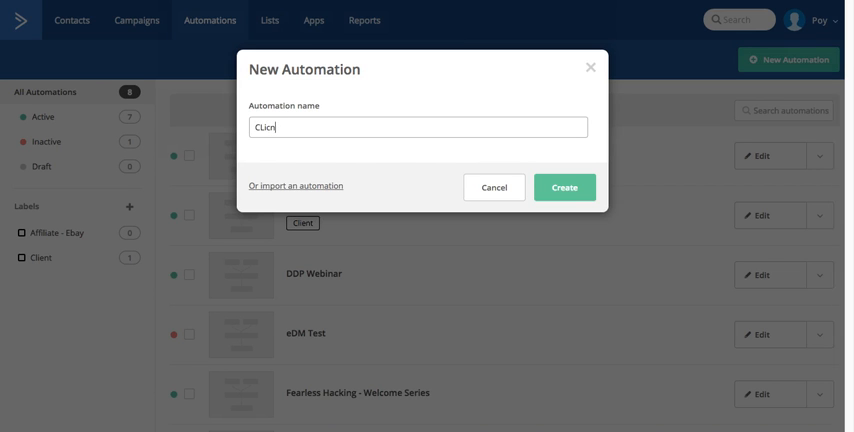
pyautogui.write('Client -')
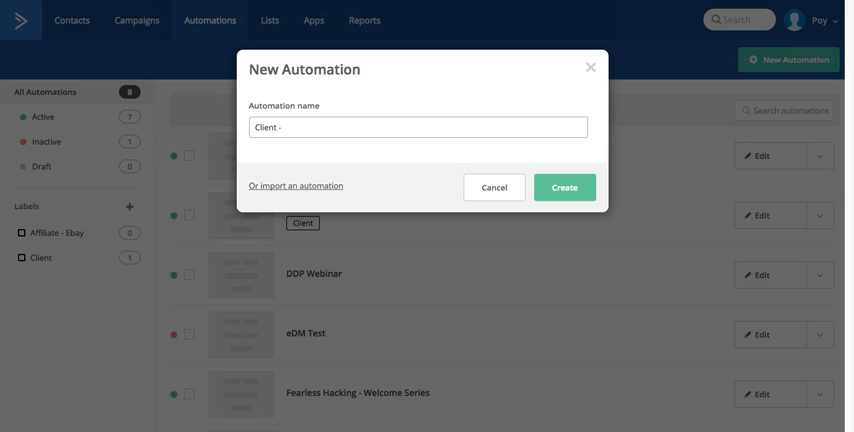
pyautogui.write('Walter - Property Coach')
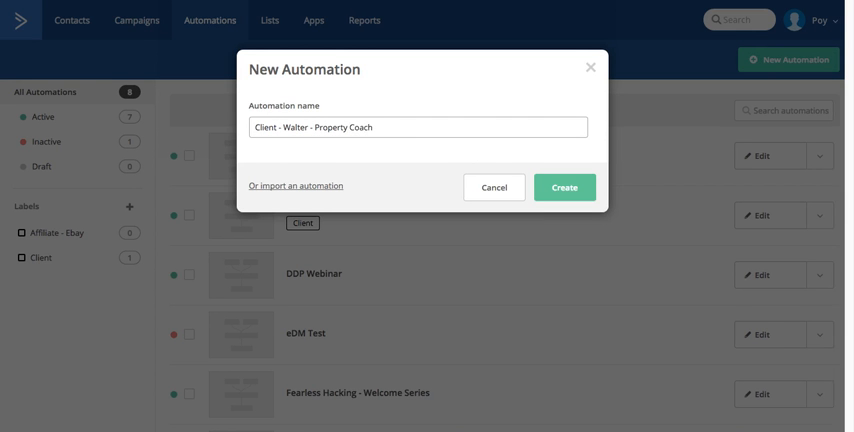
pyautogui.click(564, 187)
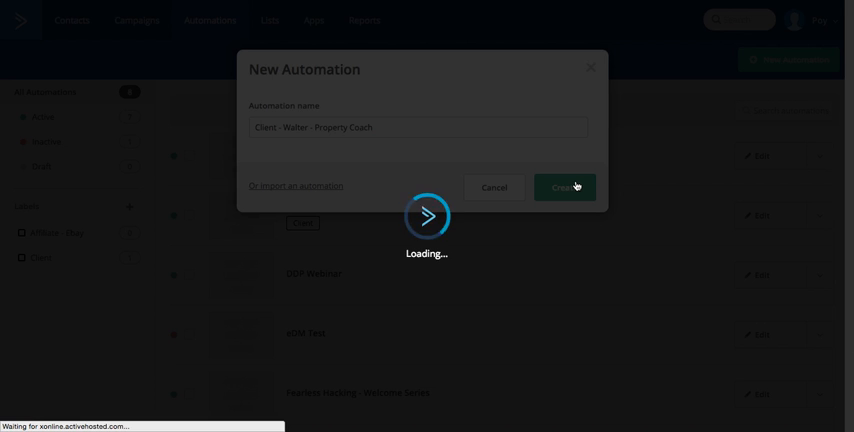
pyautogui.click(565, 187)
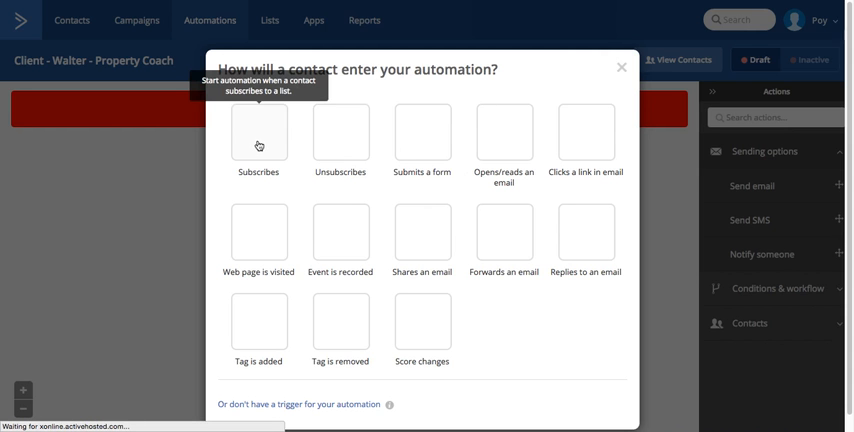
pyautogui.click(258, 132)
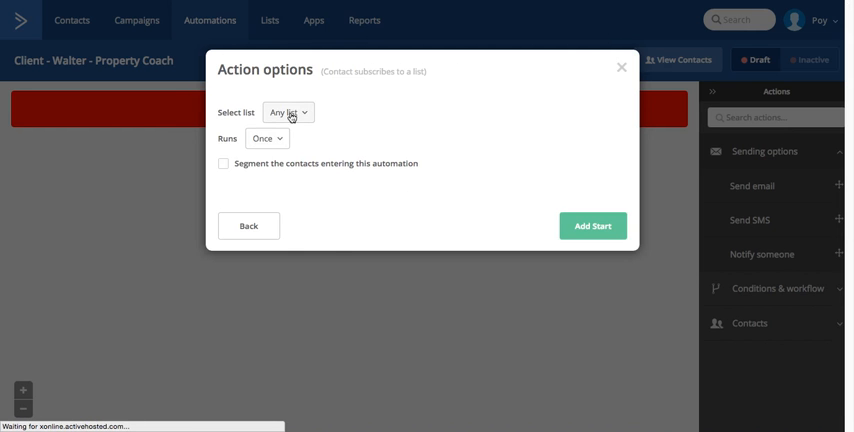
pyautogui.click(287, 111)
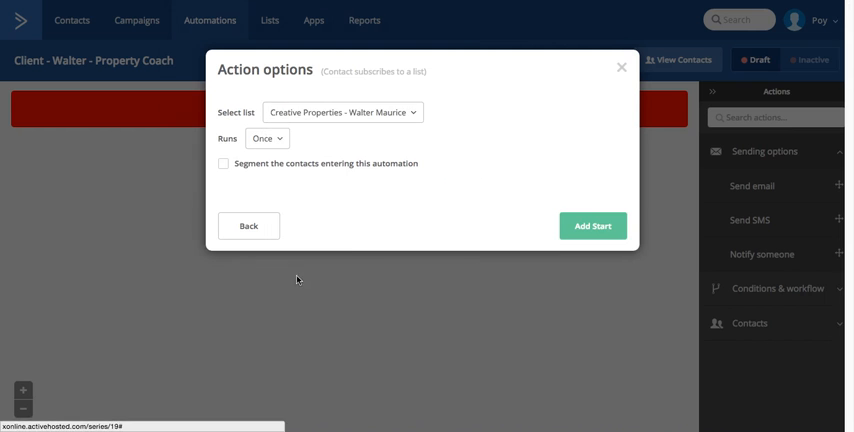
pyautogui.moveTo(533, 213)
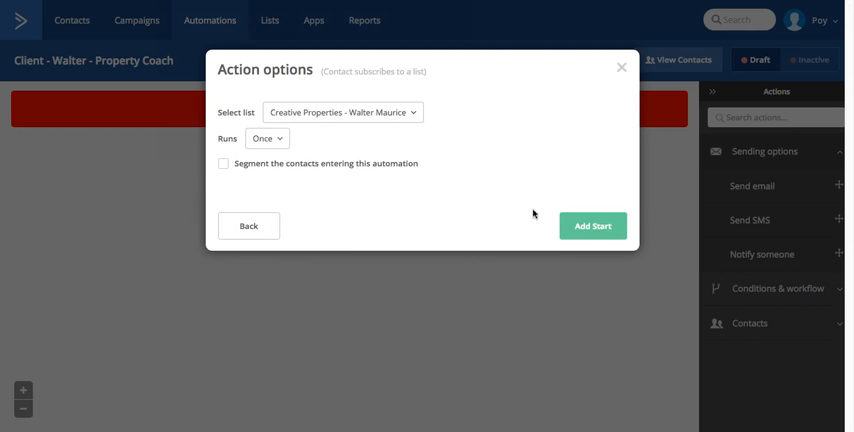
pyautogui.click(592, 225)
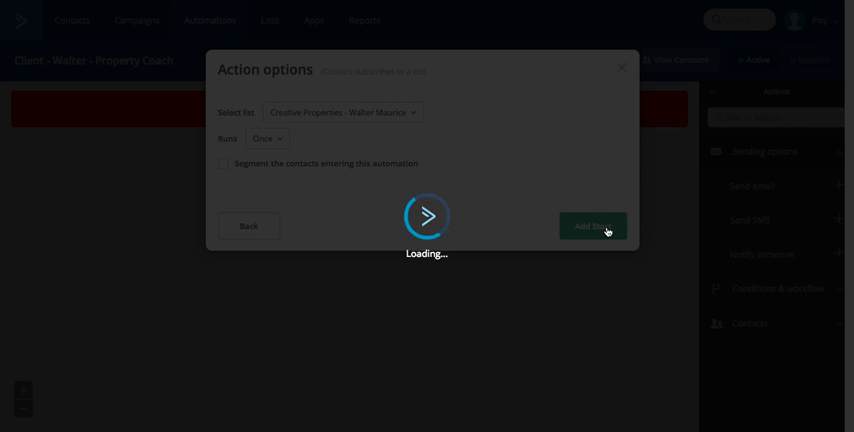
pyautogui.click(592, 226)
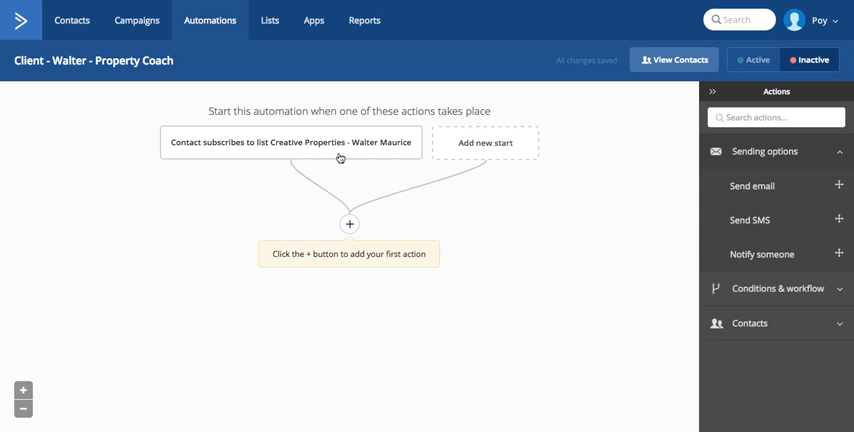
pyautogui.moveTo(733, 307)
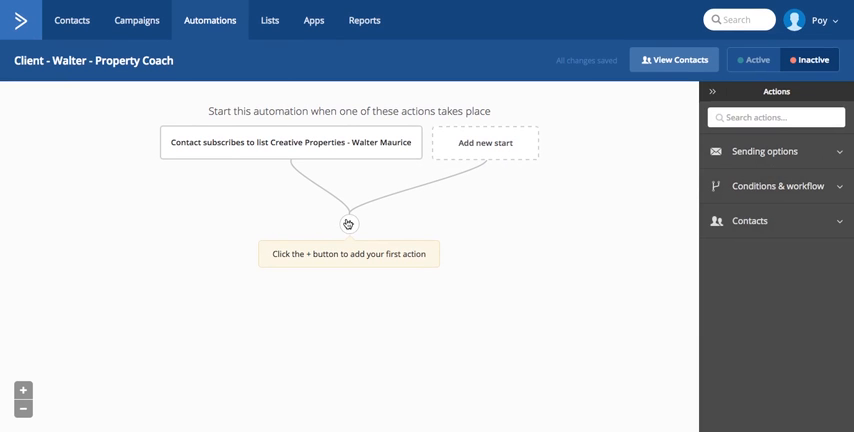
# Add a first action that tags contacts 'Walter - Property Coach'
pyautogui.click(348, 224)
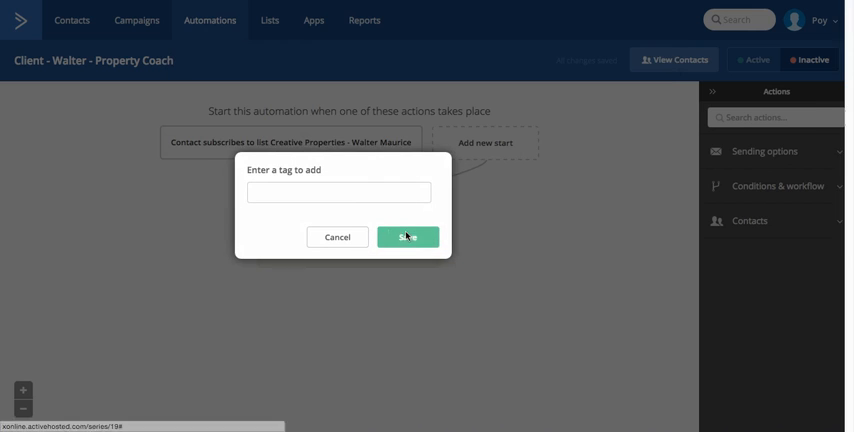
pyautogui.write('a')
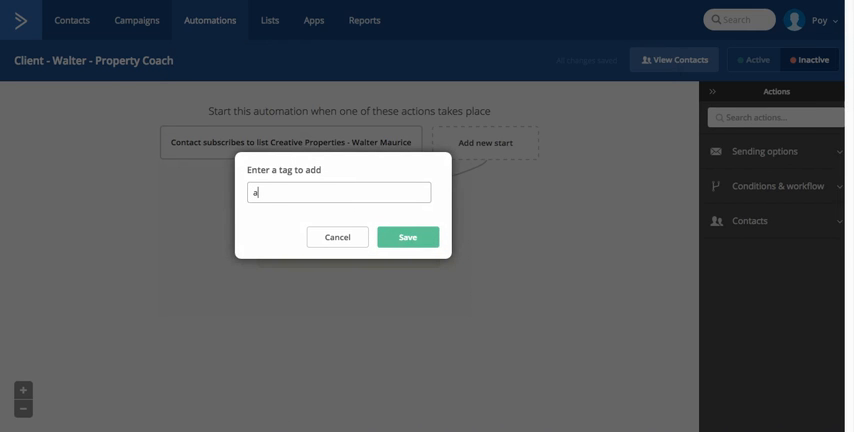
pyautogui.write('Walter -')
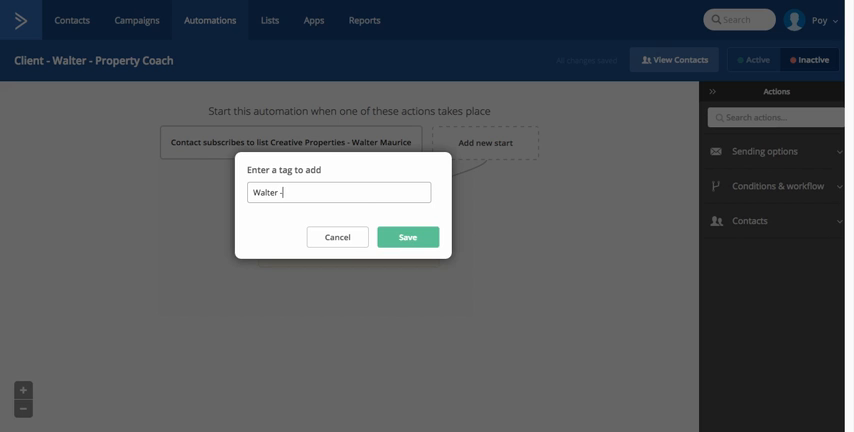
pyautogui.write('Property Coach')
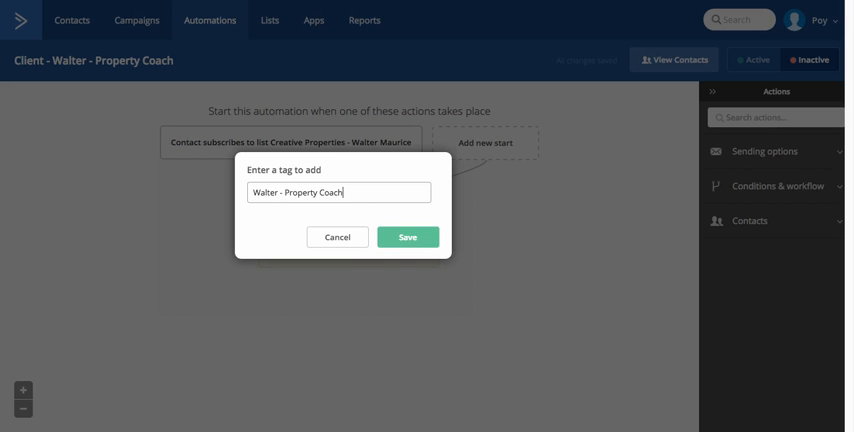
pyautogui.click(406, 237)
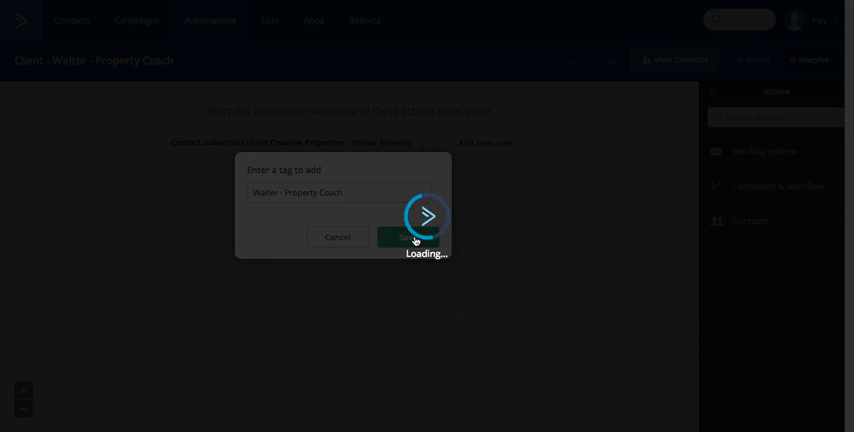
pyautogui.click(403, 237)
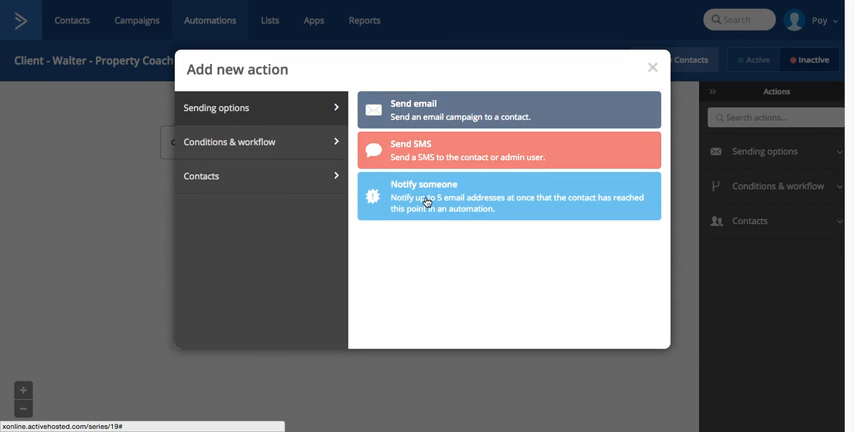
# Add a Notify someone step alerting two addresses of a new Property Coaching lead to call immediately
pyautogui.click(508, 195)
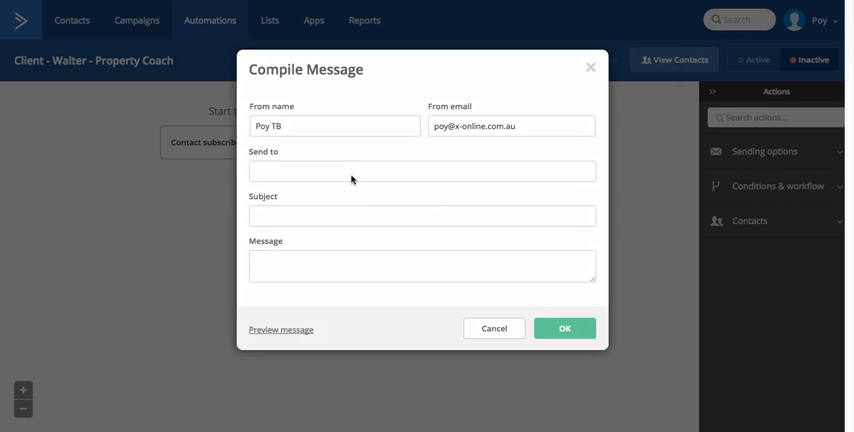
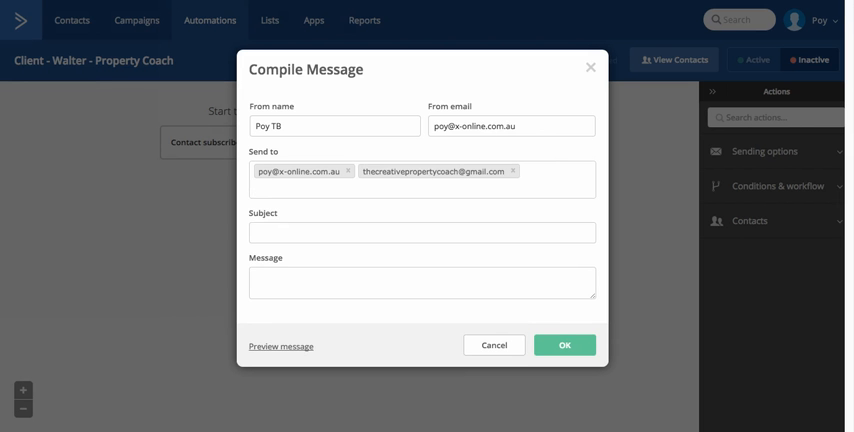
pyautogui.write('New lead from Poy for Property')
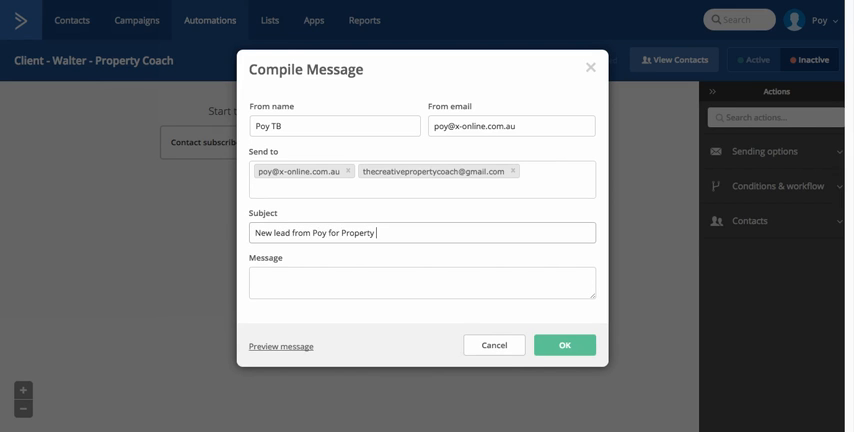
pyautogui.write('Coachin')
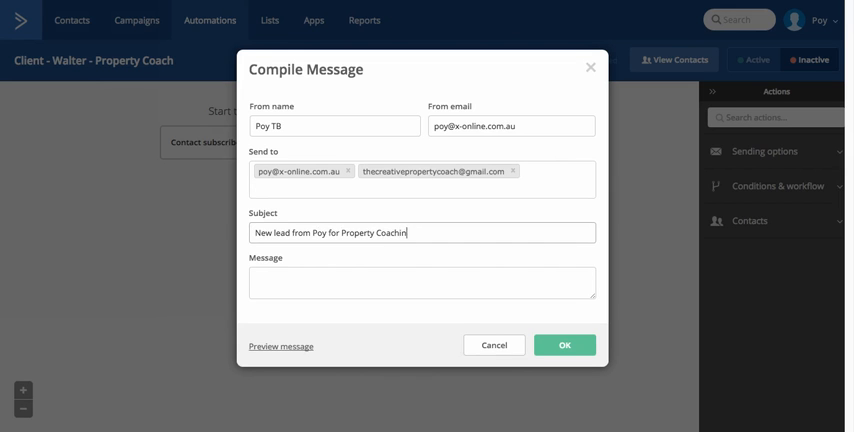
pyautogui.write('Please ceall or connect with this person imme')
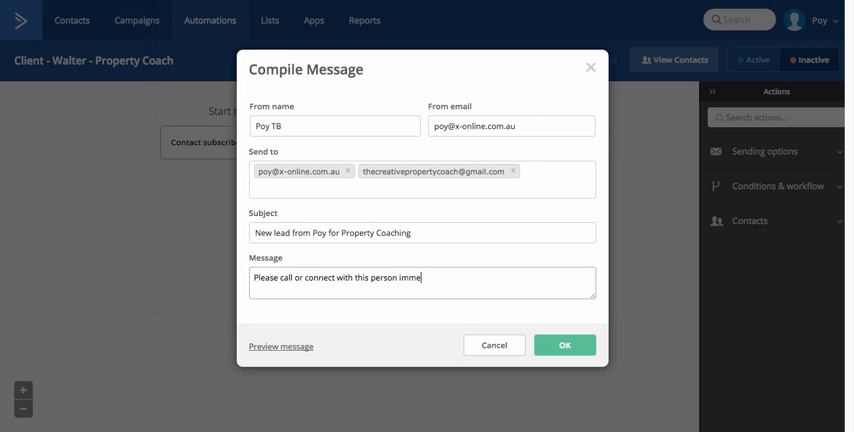
pyautogui.write('diately.')
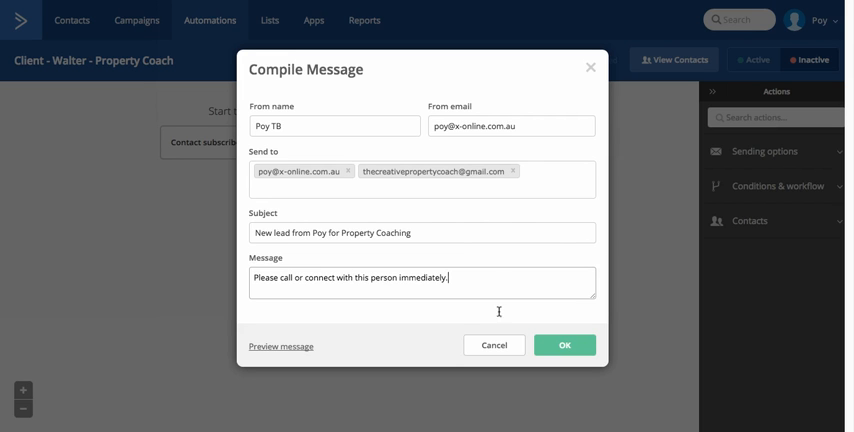
pyautogui.click(564, 344)
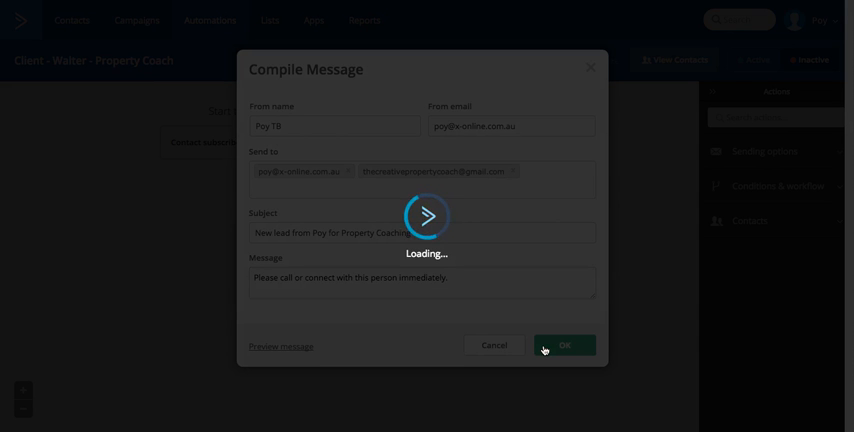
pyautogui.click(560, 345)
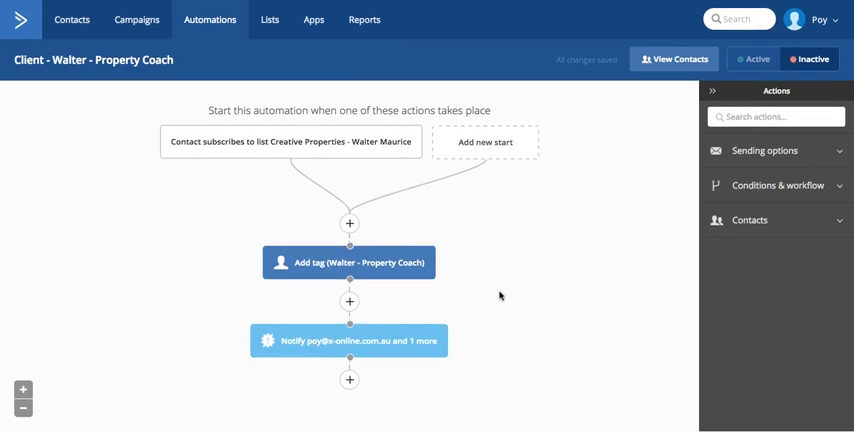
# Add a Send email action below the notification step
pyautogui.click(349, 379)
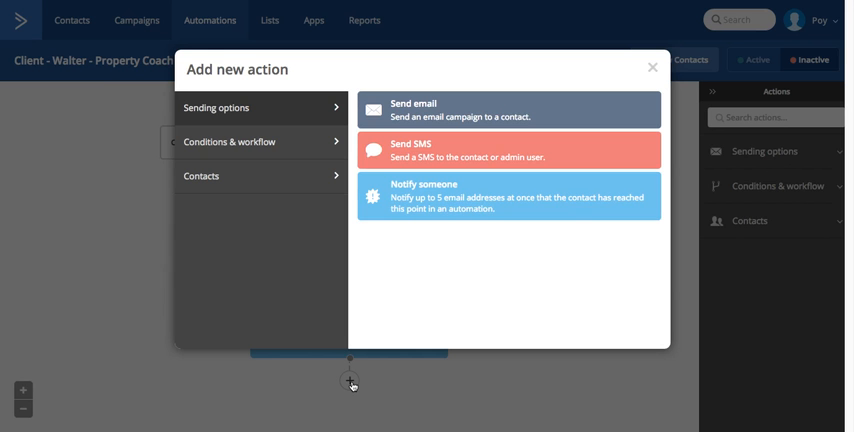
pyautogui.click(508, 109)
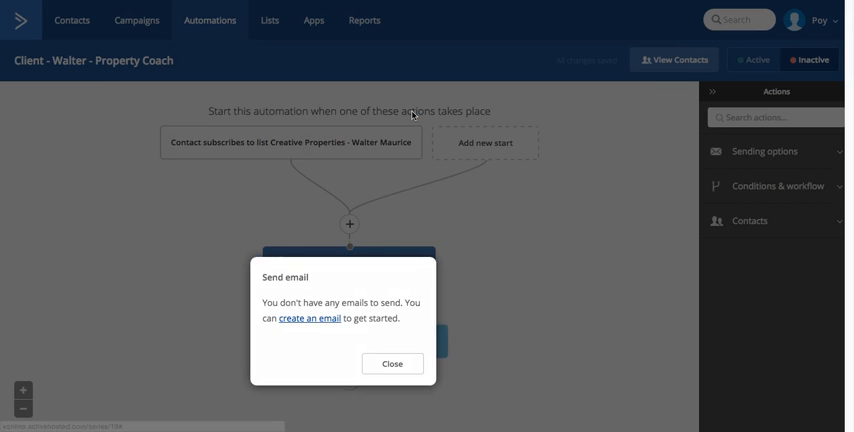
pyautogui.click(307, 318)
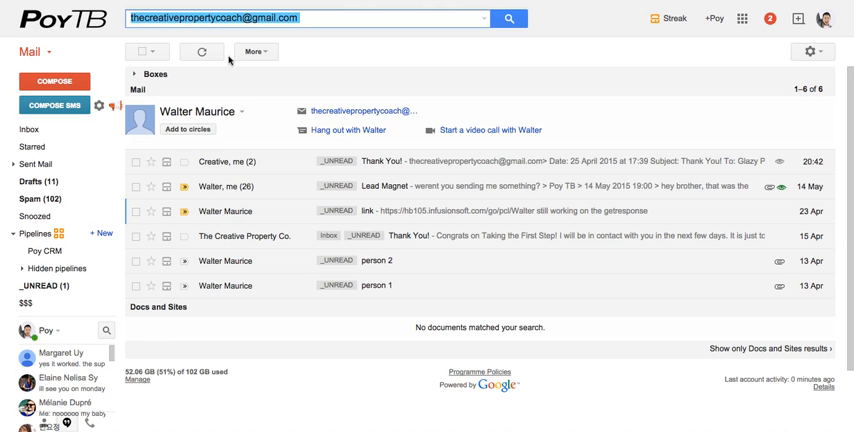
pyautogui.moveTo(255, 162)
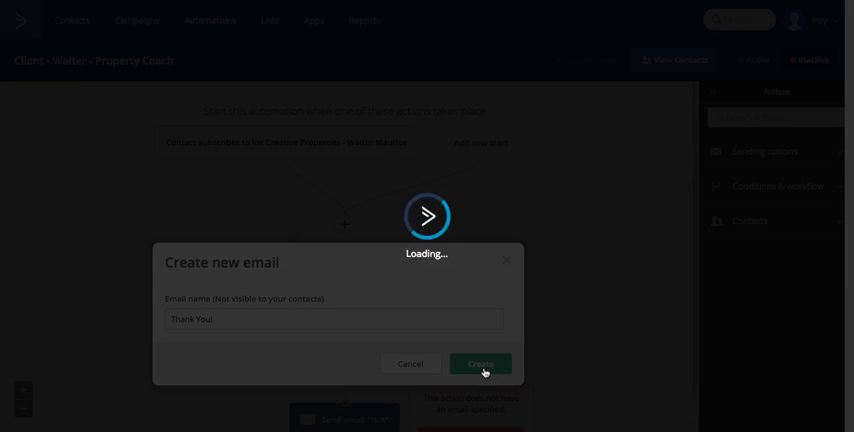
# Create the new email named 'Thank You!' for the send-email step
pyautogui.click(481, 364)
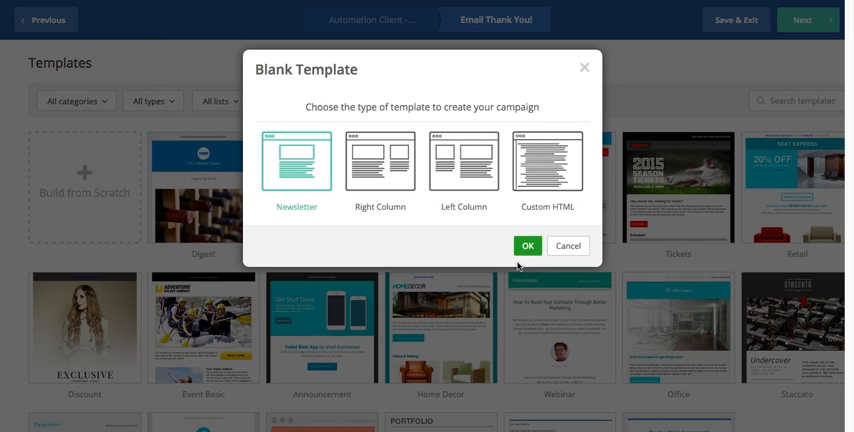
# Choose the blank Newsletter template and confirm sender Poy TB with subject 'Thank You!'
pyautogui.click(526, 245)
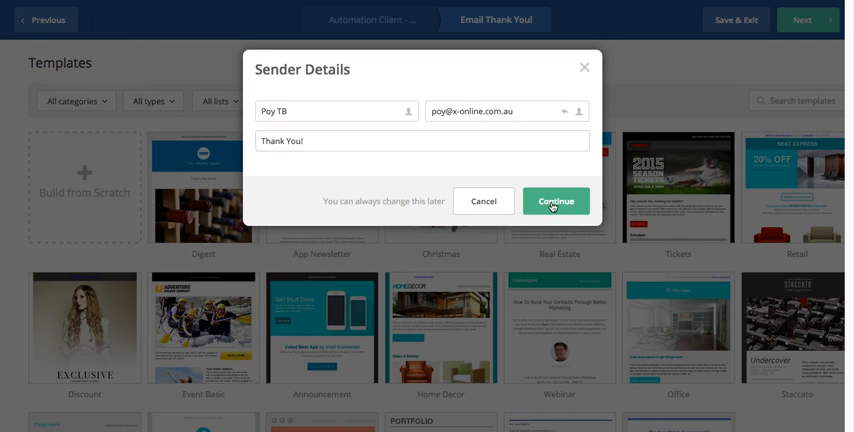
pyautogui.click(553, 201)
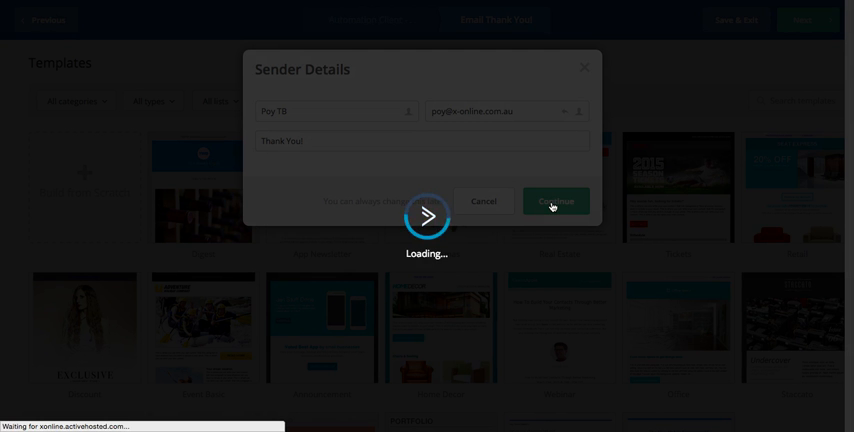
pyautogui.click(553, 201)
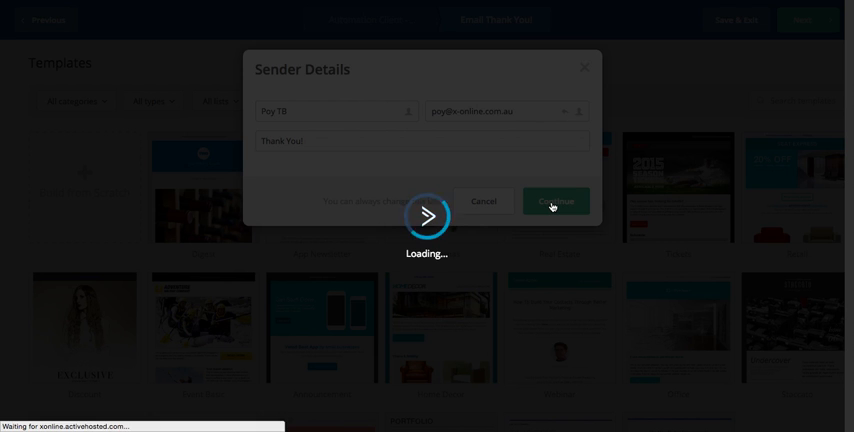
pyautogui.click(553, 201)
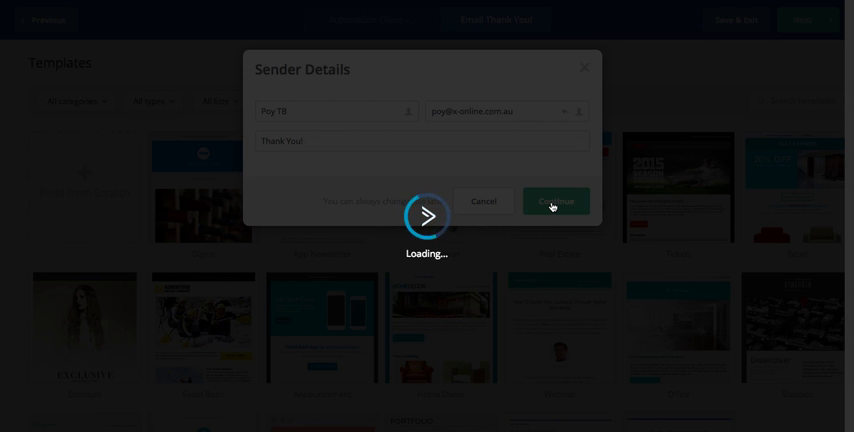
pyautogui.click(552, 201)
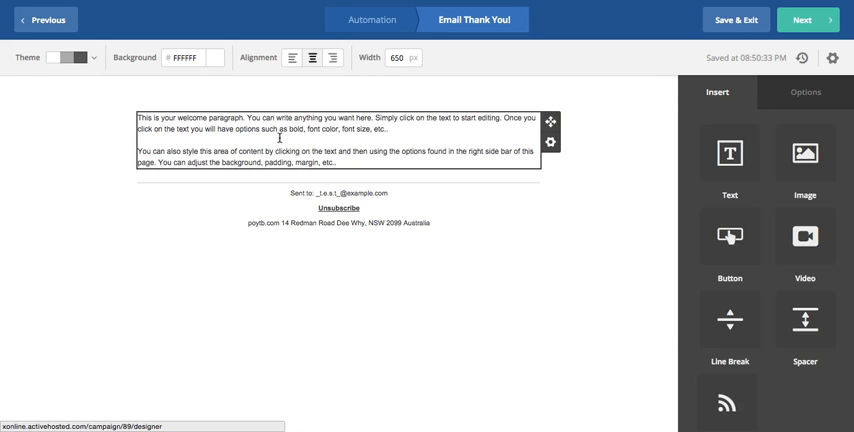
pyautogui.click(335, 150)
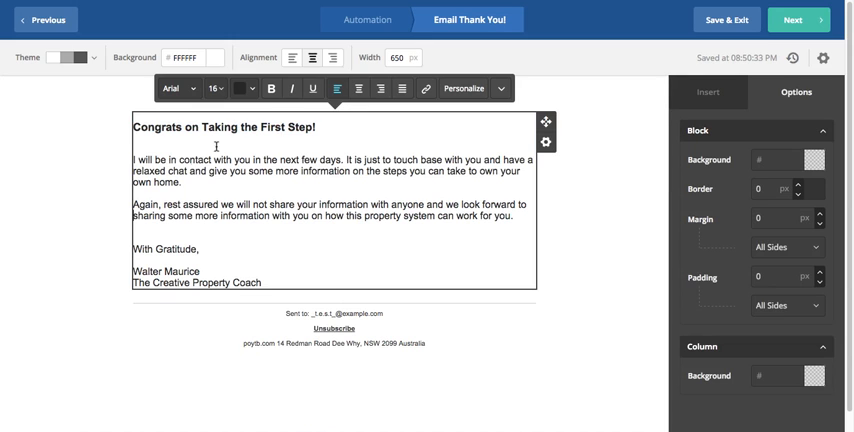
pyautogui.click(819, 57)
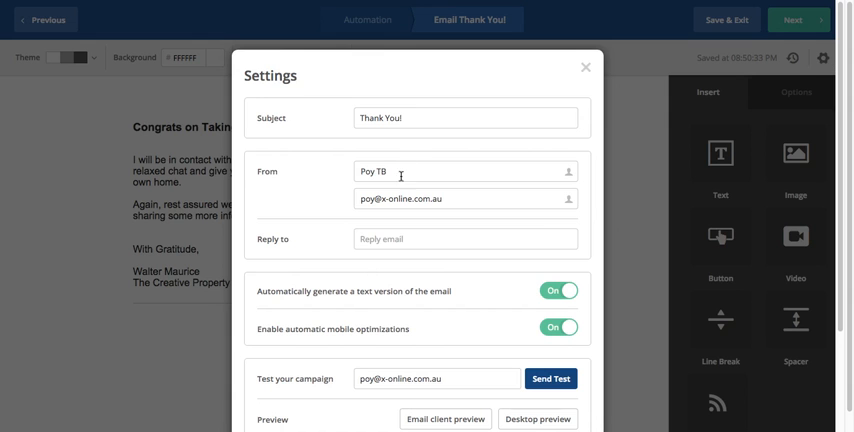
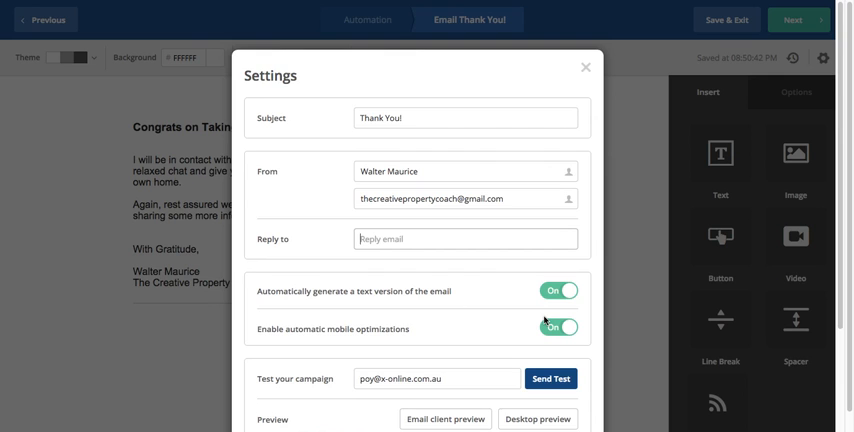
pyautogui.scroll(-3)
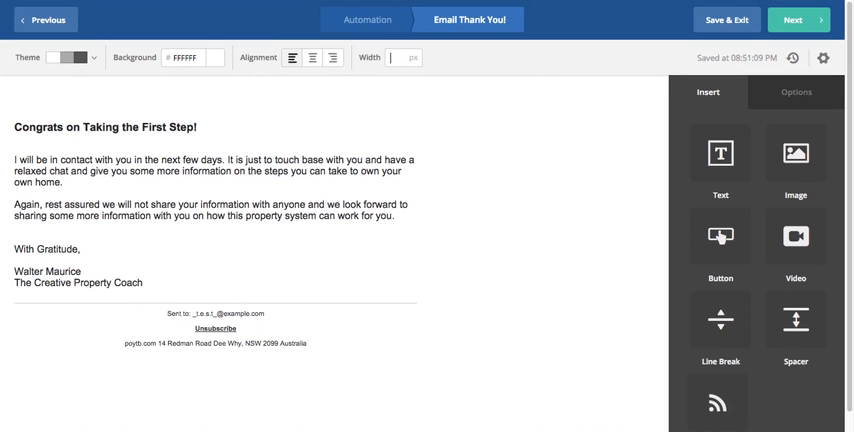
# Set the email content width to 600 px and continue to the campaign summary
pyautogui.write('600')
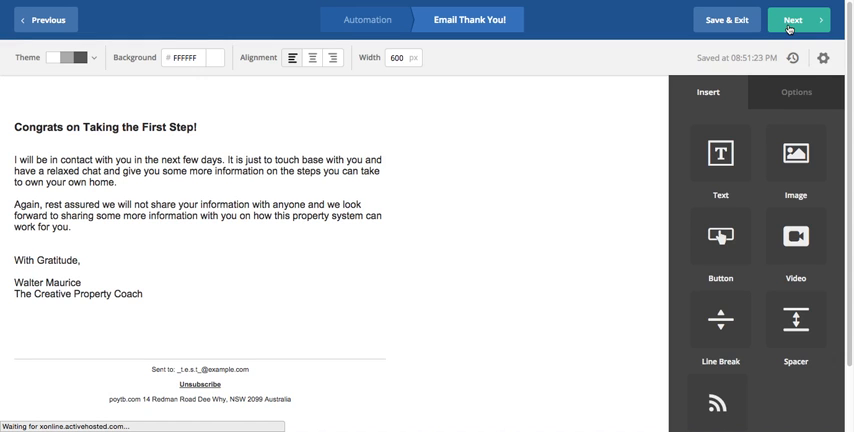
pyautogui.click(790, 19)
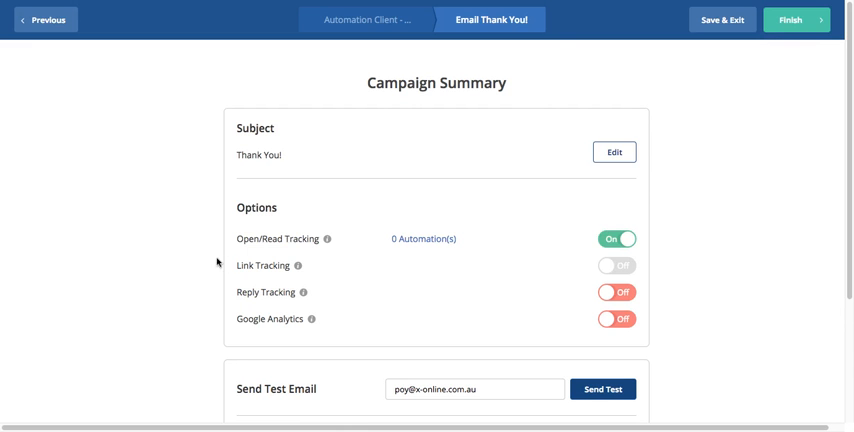
# Review the Campaign Summary and spam check, then finish the Thank You! email
pyautogui.scroll(-3)
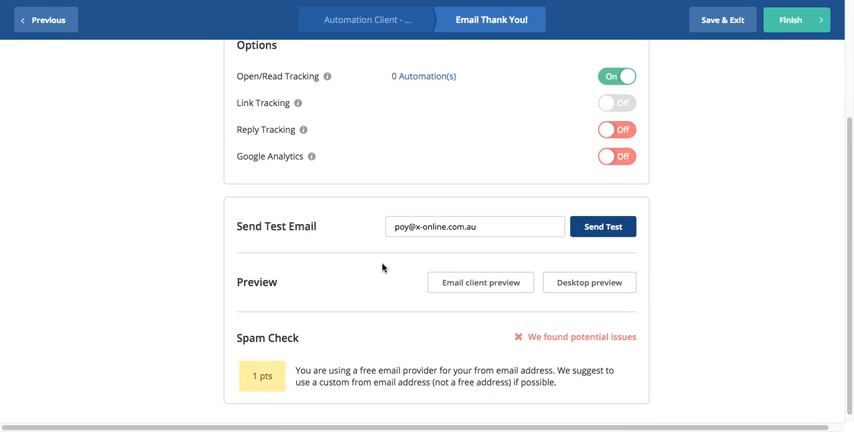
pyautogui.scroll(-3)
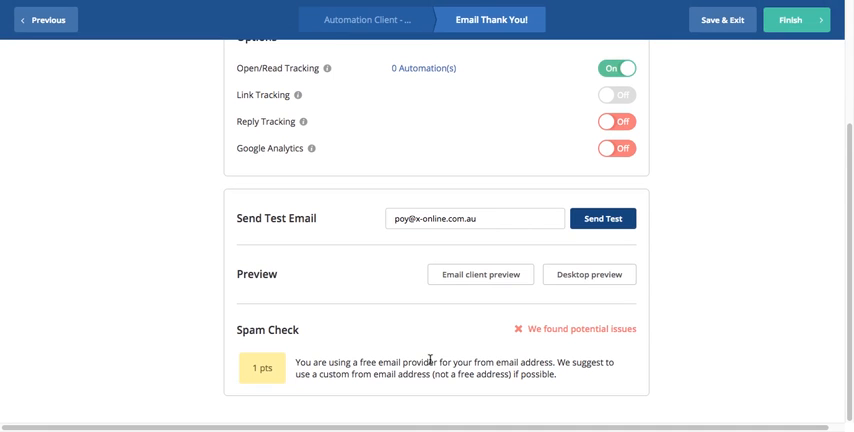
pyautogui.moveTo(584, 339)
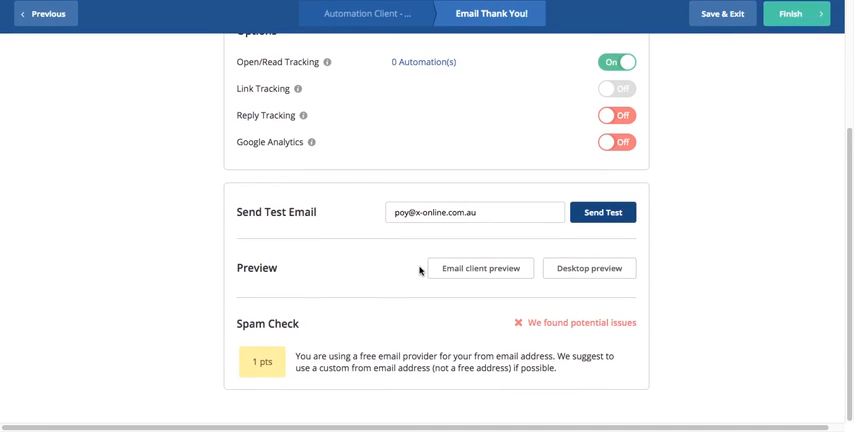
pyautogui.click(793, 13)
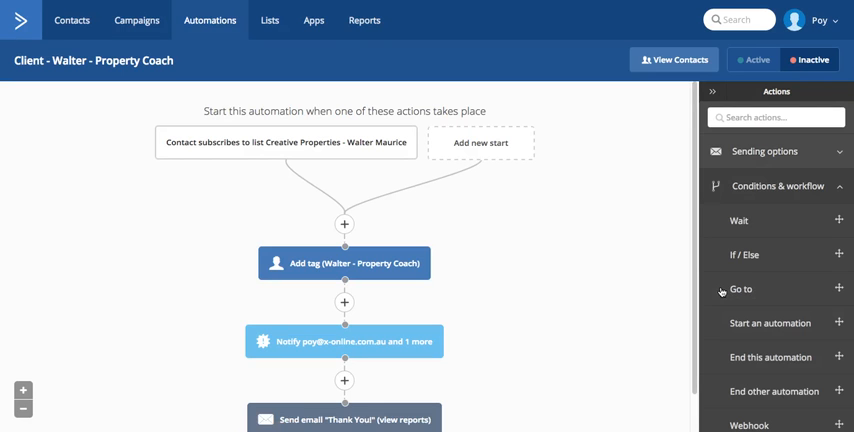
# Insert an If/Else split below the send-email 'Thank You!' step
pyautogui.scroll(-3)
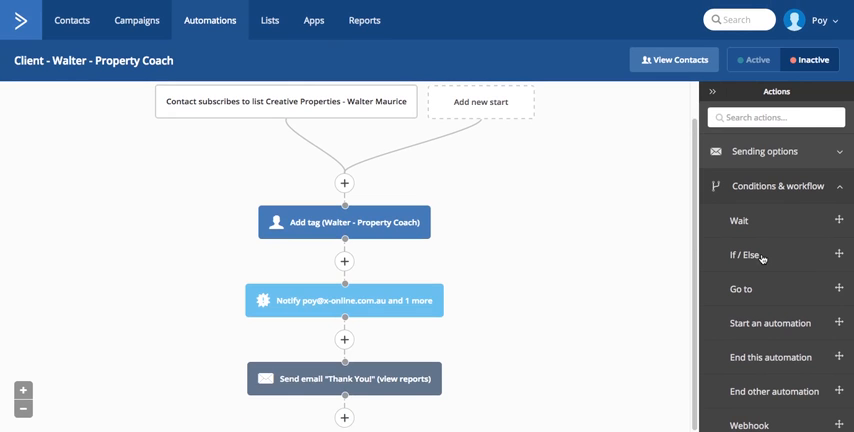
pyautogui.click(343, 418)
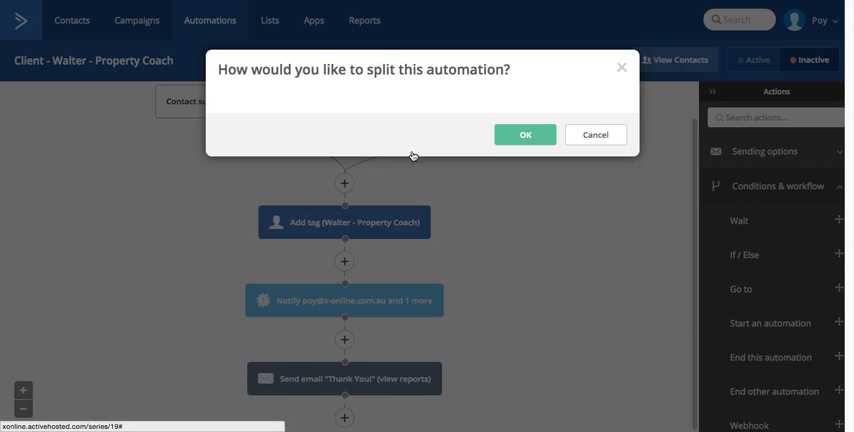
pyautogui.moveTo(279, 100)
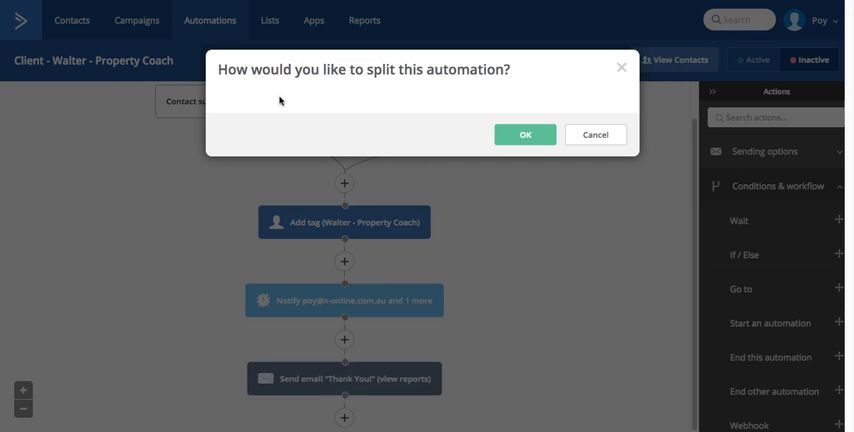
# Try the Geography (Country) and Site & Event Data options for the split condition
pyautogui.click(300, 128)
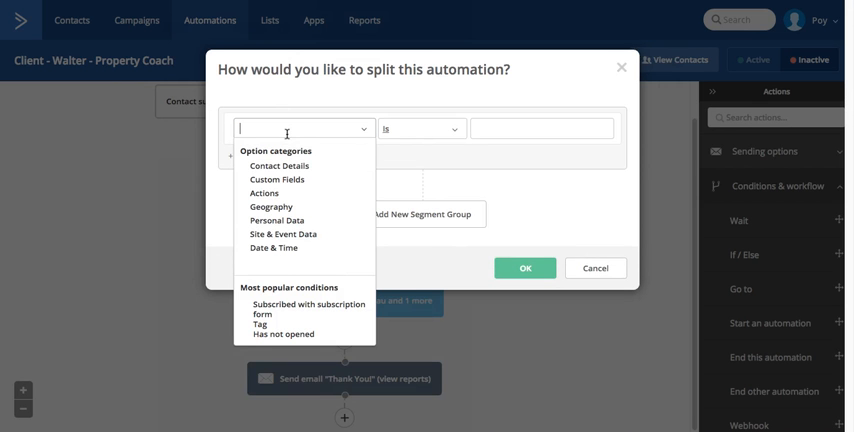
pyautogui.click(280, 206)
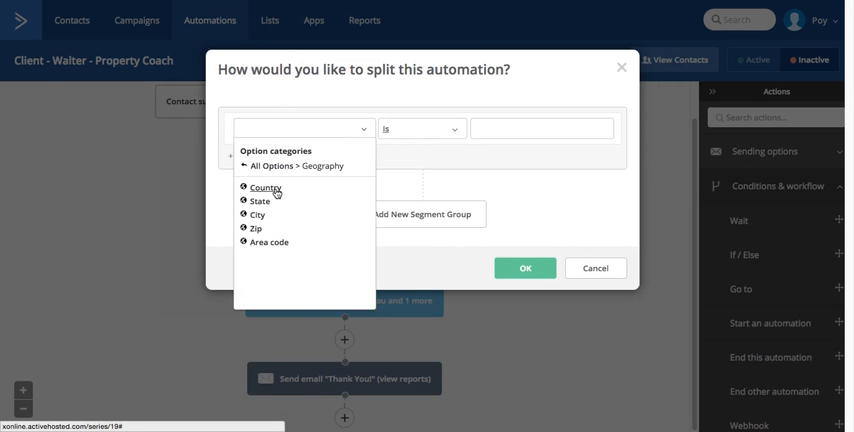
pyautogui.click(265, 188)
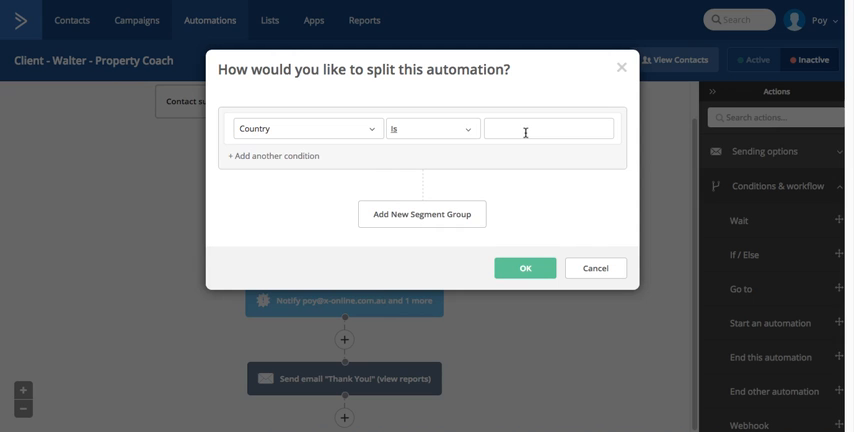
pyautogui.click(305, 128)
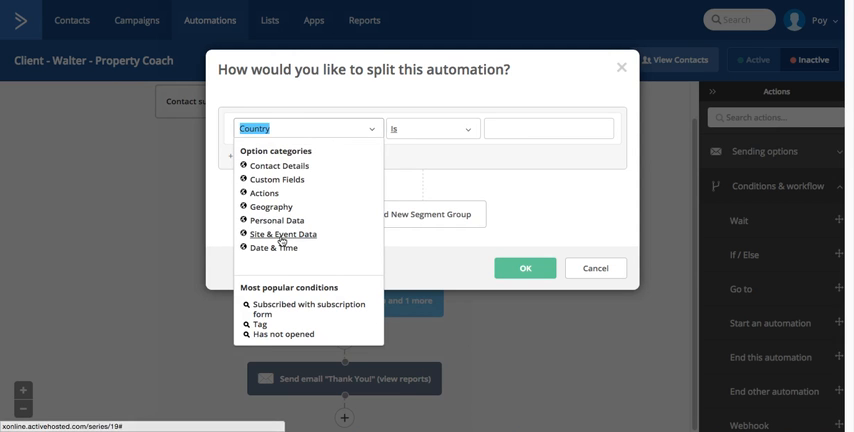
pyautogui.click(273, 234)
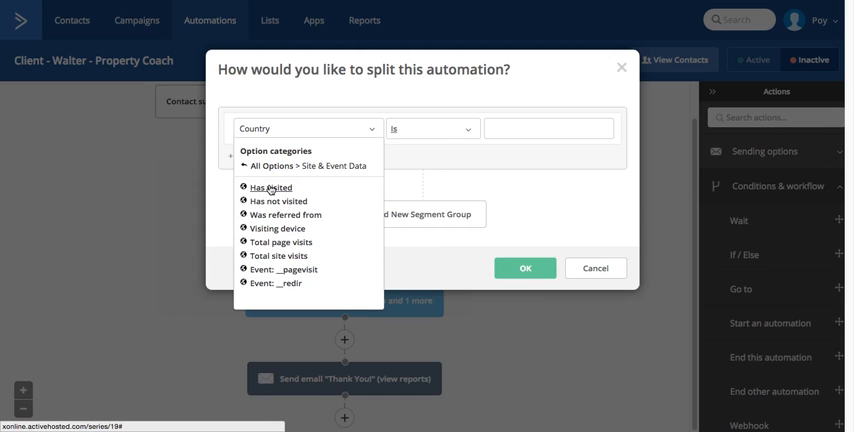
pyautogui.moveTo(273, 180)
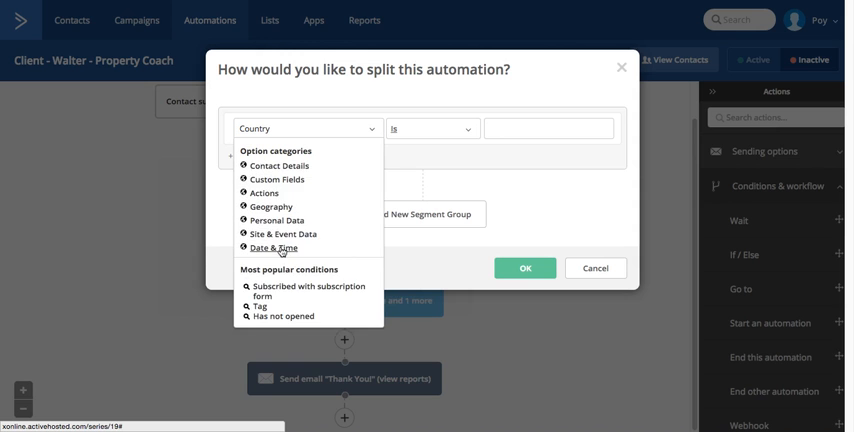
# Set the split condition to current day of the week is not Sunday
pyautogui.click(279, 247)
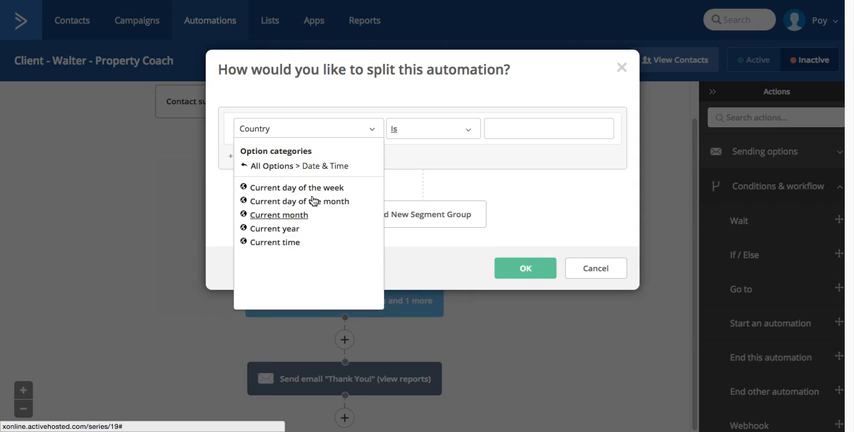
pyautogui.click(296, 189)
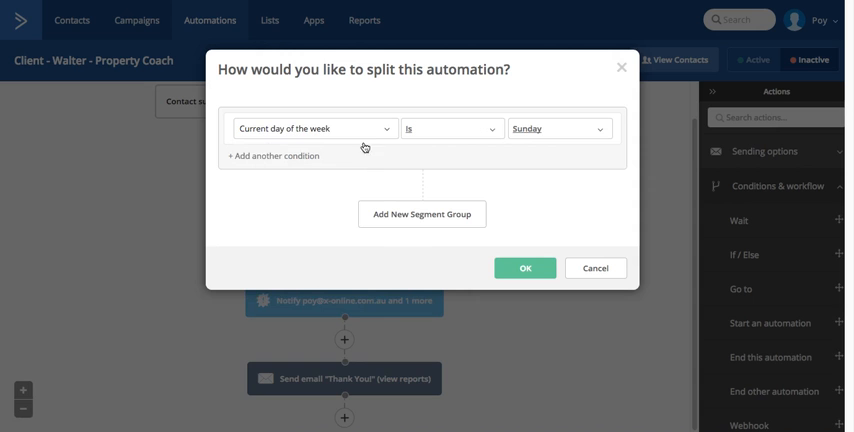
pyautogui.click(452, 128)
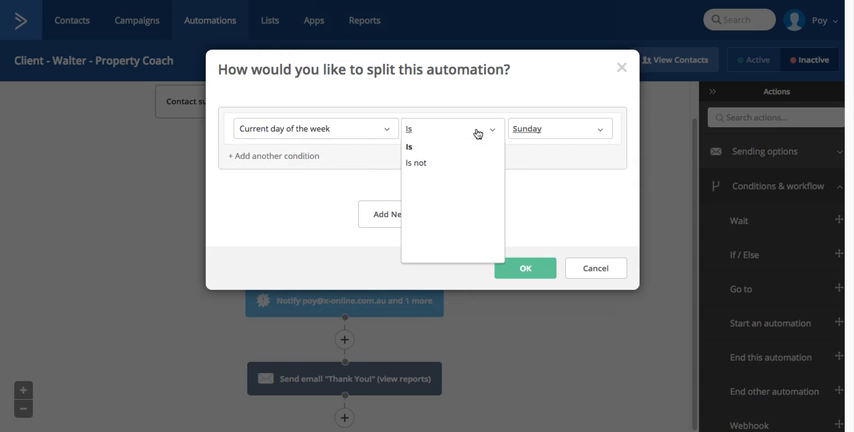
pyautogui.click(560, 128)
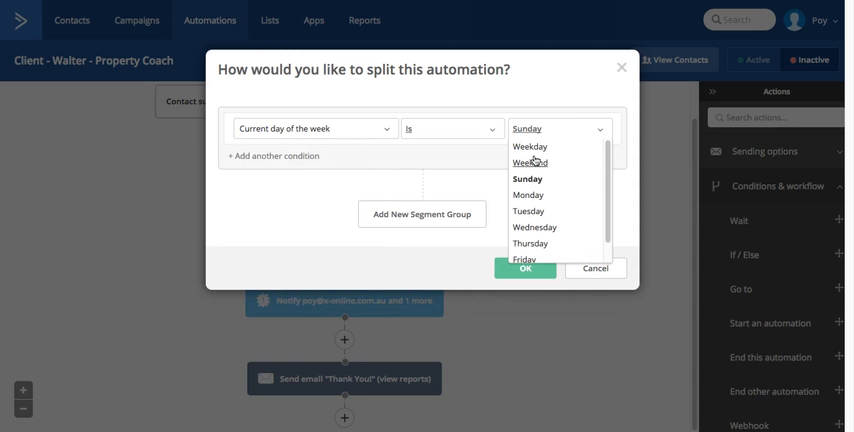
pyautogui.click(452, 128)
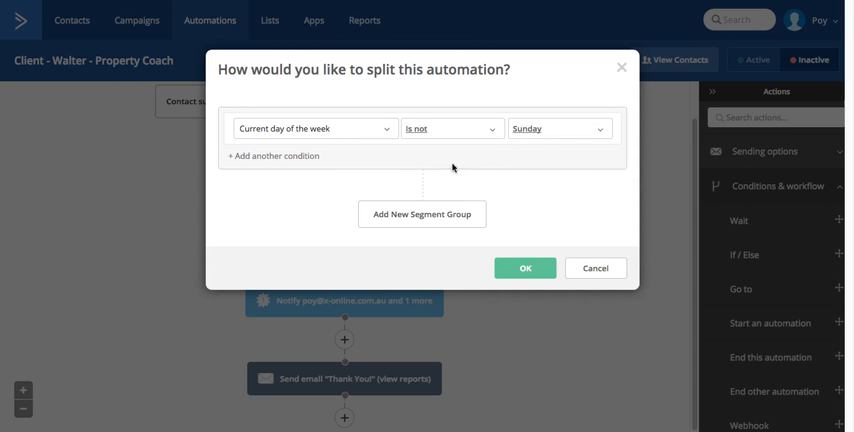
pyautogui.click(315, 128)
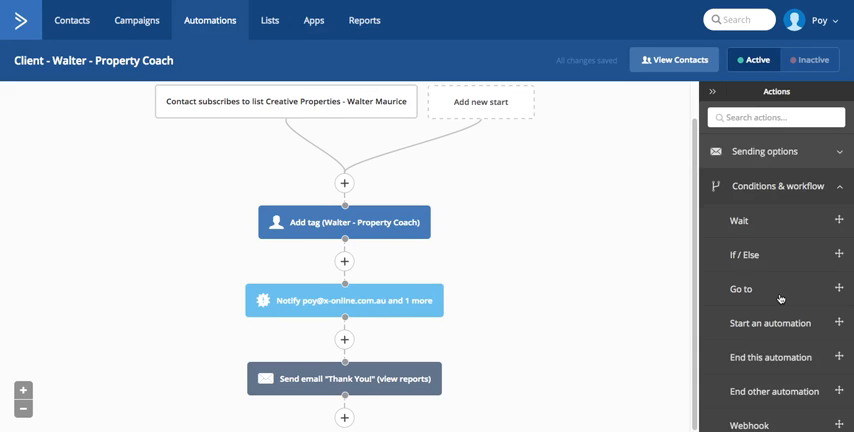
# Switch the Client - Walter - Property Coach automation to Active
pyautogui.click(776, 151)
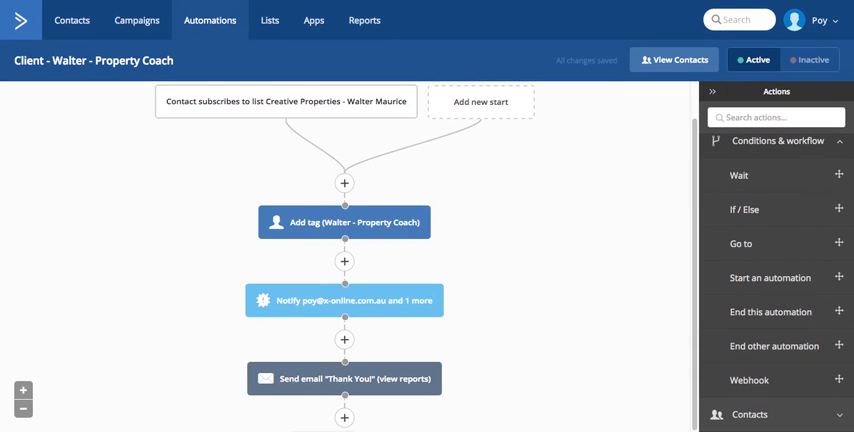